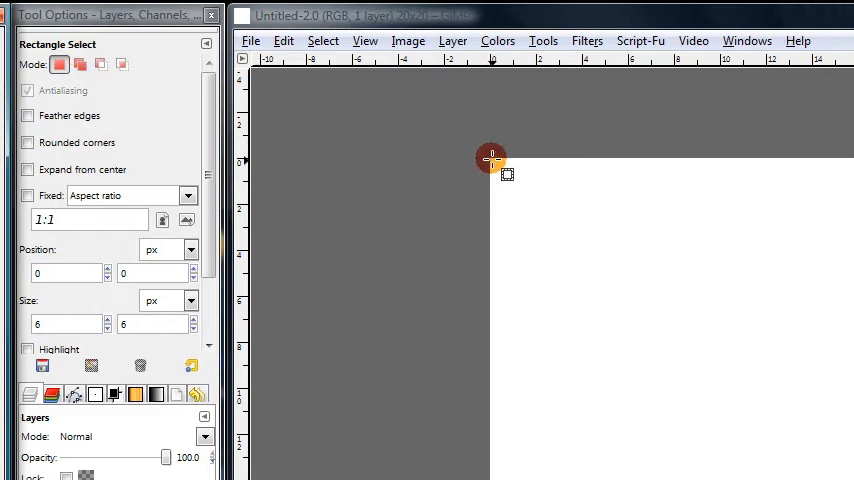
Step: Select a 6×6 square at 0,0 and fill it with a white-to-black vertical gradient
{"action": "left_click_drag", "start_coordinate": [491, 158], "coordinate": [628, 295]}
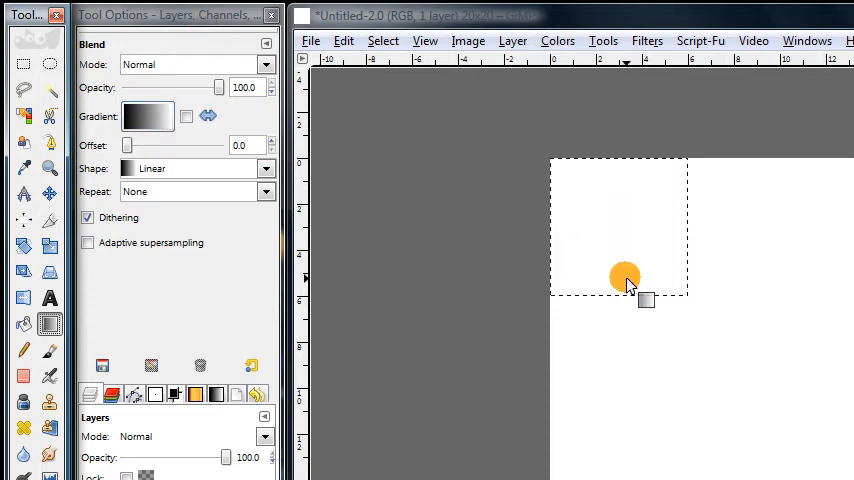
{"action": "left_click_drag", "start_coordinate": [625, 277], "coordinate": [625, 170]}
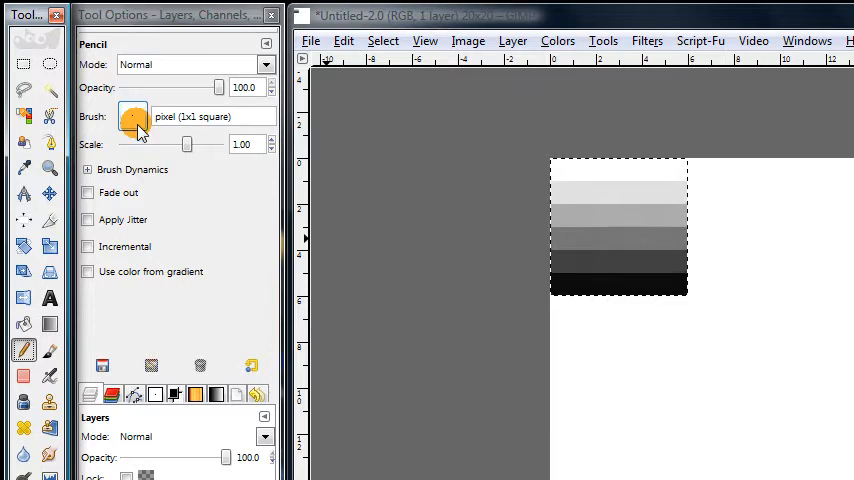
Step: Choose the single-pixel 1×1 brush for the Pencil tool
{"action": "left_click", "coordinate": [132, 116]}
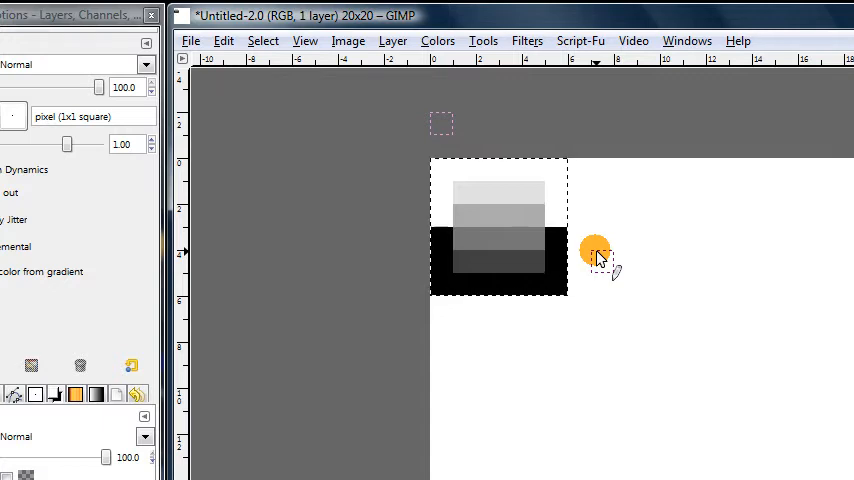
{"action": "mouse_move", "coordinate": [598, 215]}
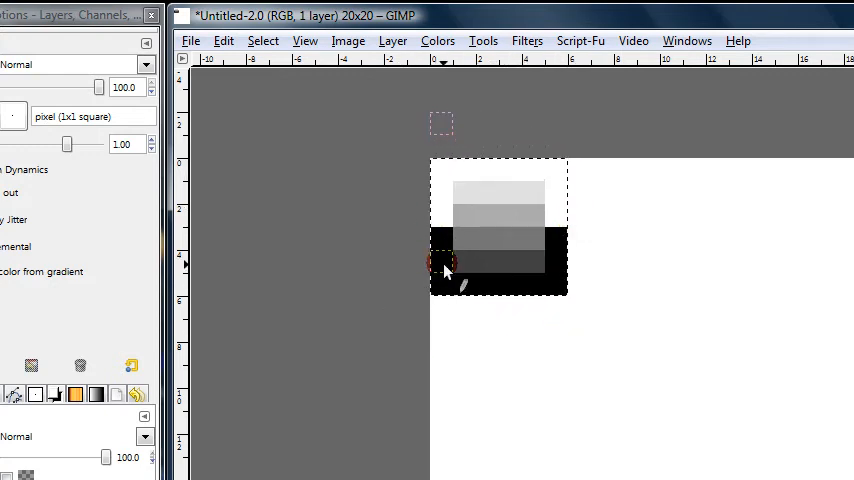
Step: Copy and paste the framed square, moving the copy right and half a tile down
{"action": "left_click", "coordinate": [224, 41]}
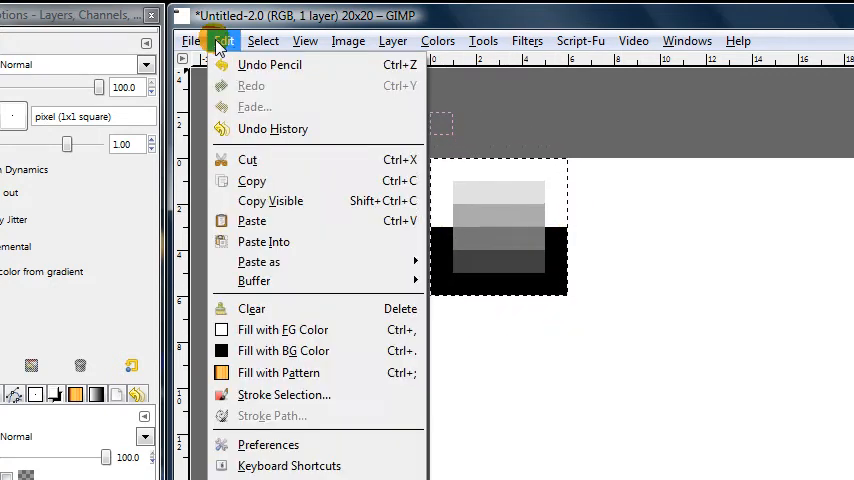
{"action": "mouse_move", "coordinate": [252, 181]}
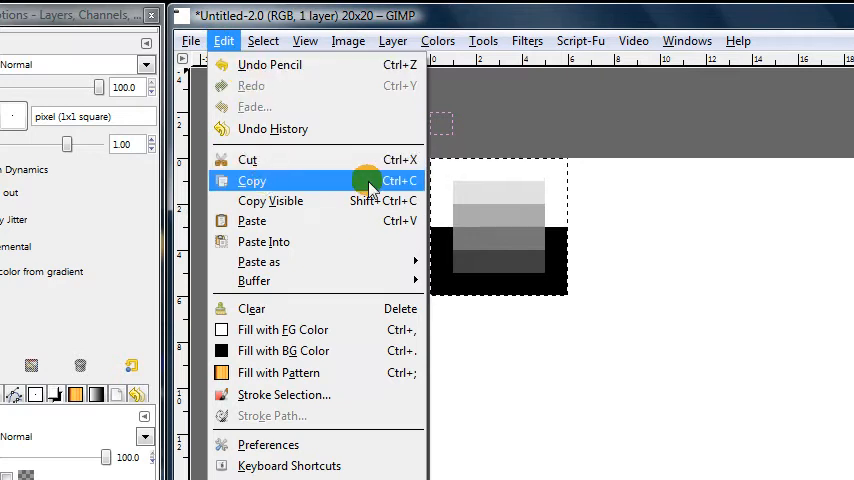
{"action": "left_click", "coordinate": [251, 181]}
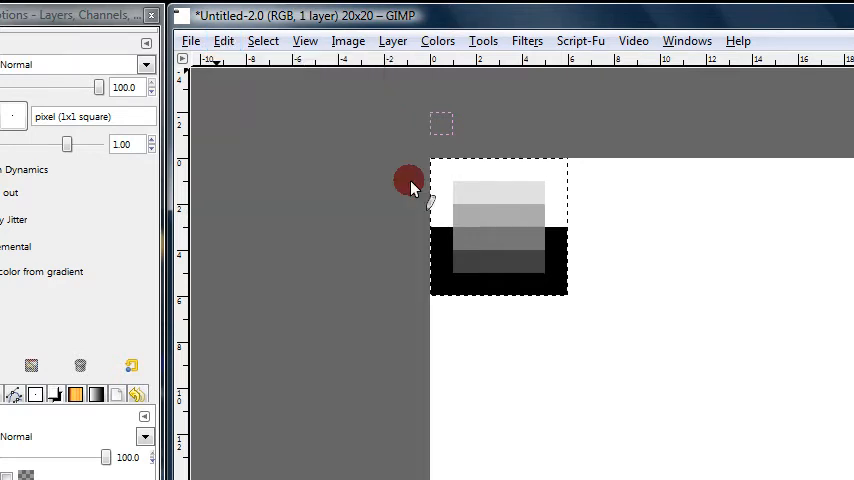
{"action": "left_click", "coordinate": [224, 40]}
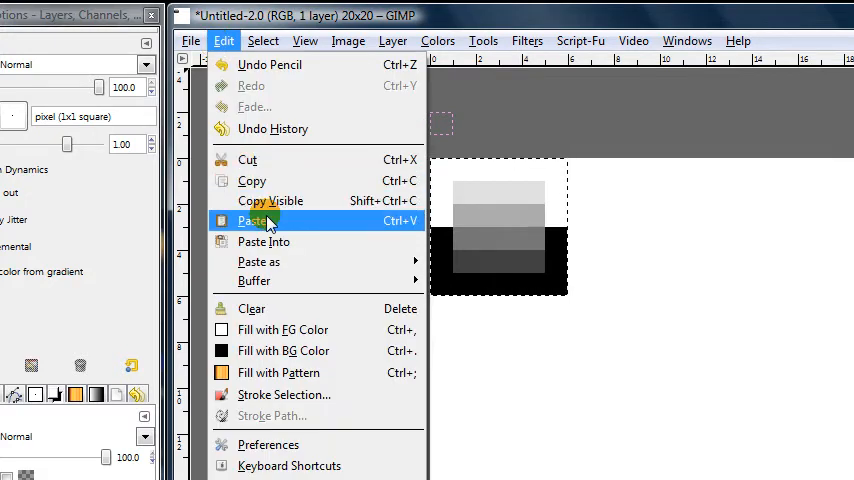
{"action": "left_click", "coordinate": [253, 220]}
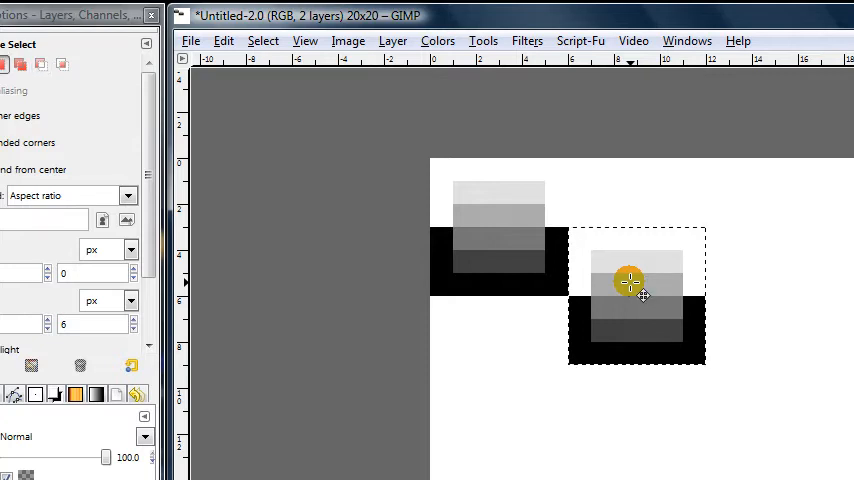
{"action": "left_click_drag", "start_coordinate": [630, 295], "coordinate": [628, 165]}
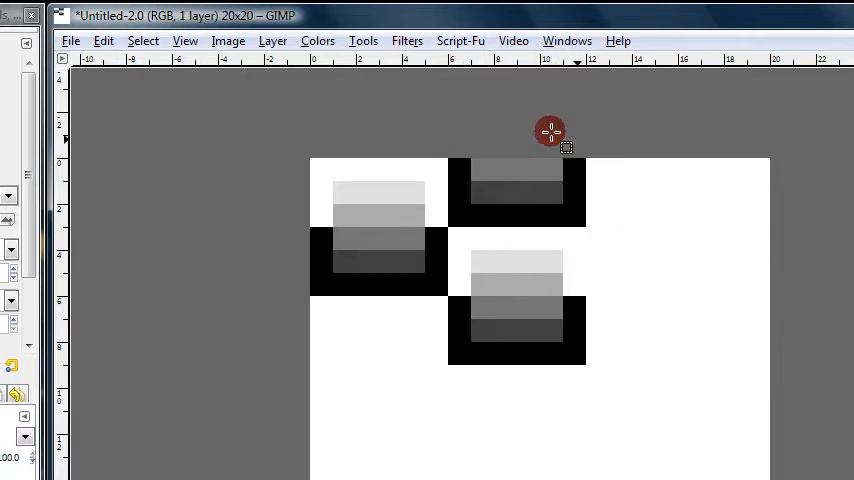
{"action": "mouse_move", "coordinate": [627, 205]}
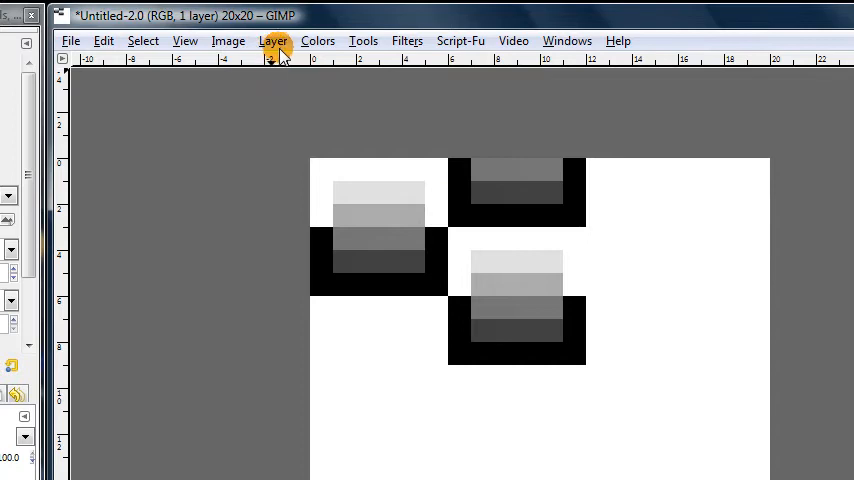
Step: Open the Layer menu
{"action": "left_click", "coordinate": [273, 40]}
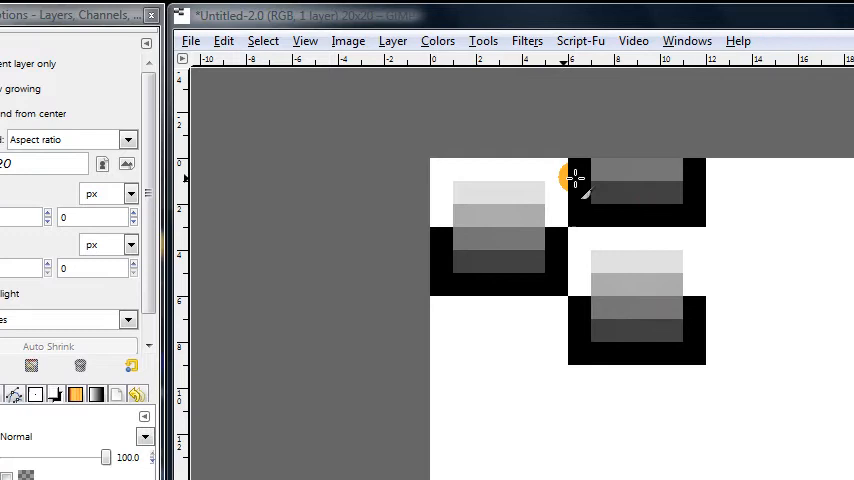
{"action": "mouse_move", "coordinate": [435, 165]}
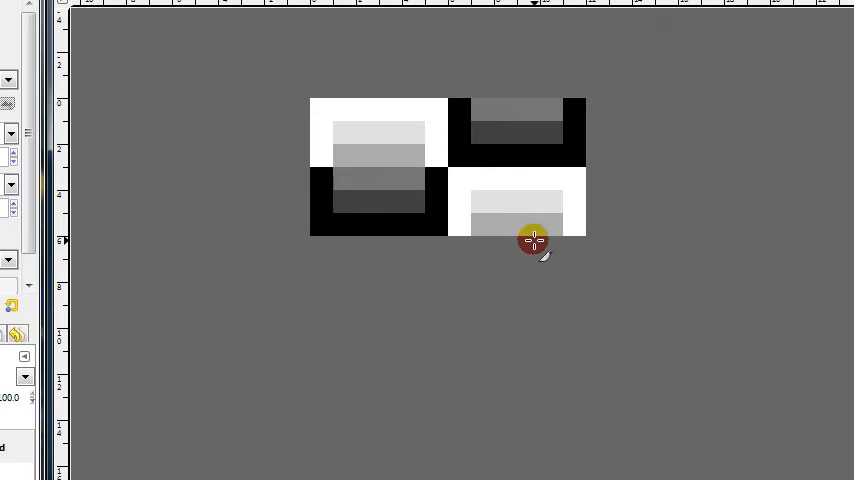
{"action": "mouse_move", "coordinate": [505, 210]}
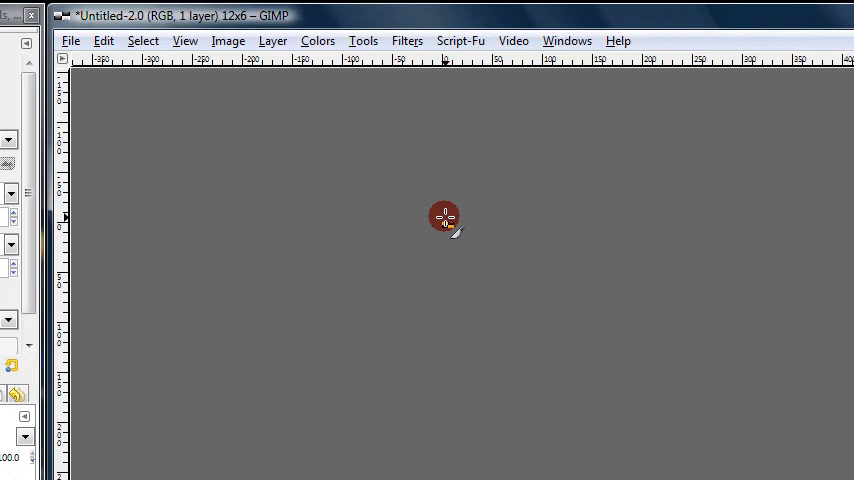
{"action": "mouse_move", "coordinate": [408, 188]}
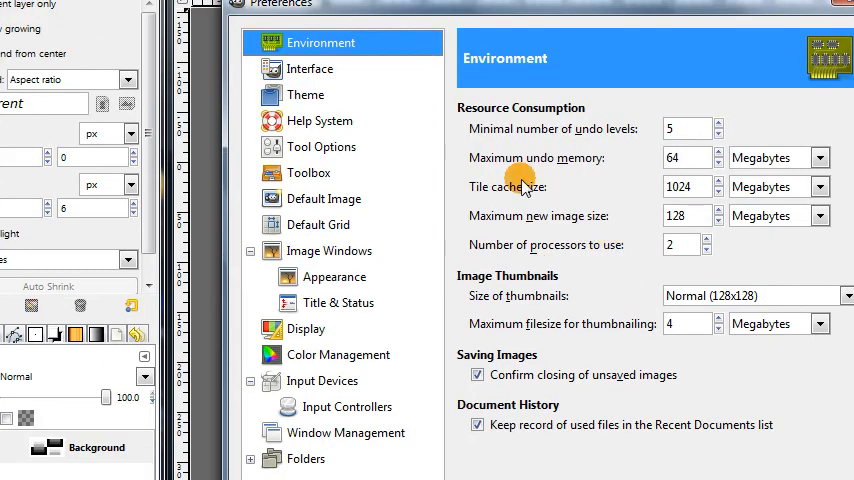
Step: Scroll the preferences category list down to the Folders section
{"action": "scroll", "scroll_direction": "down", "scroll_amount": 3}
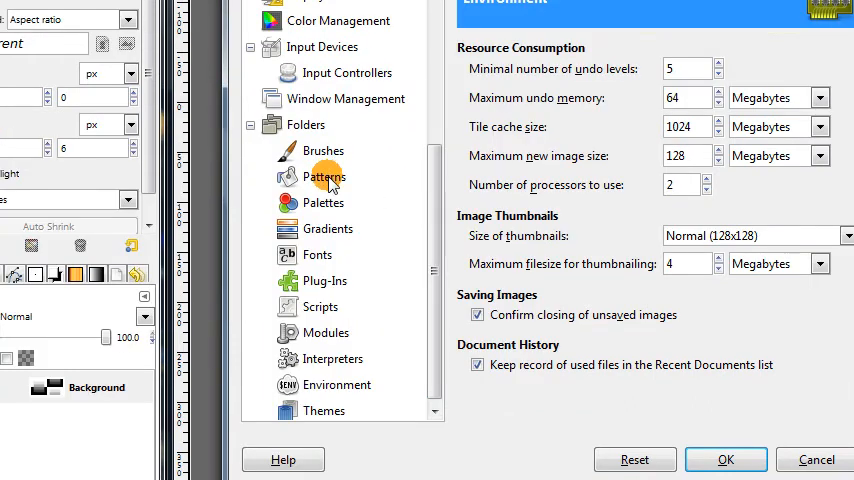
{"action": "mouse_move", "coordinate": [342, 312]}
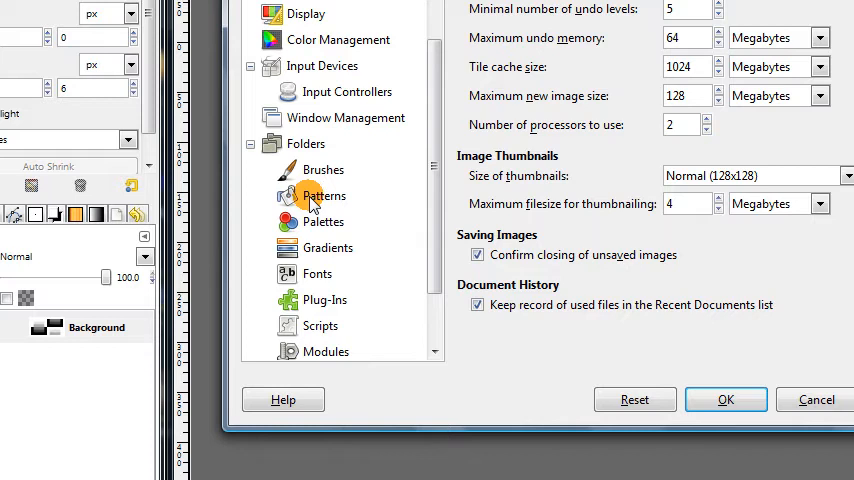
Step: Review the Patterns and Brushes folder settings, then close the preferences with OK
{"action": "left_click", "coordinate": [324, 195]}
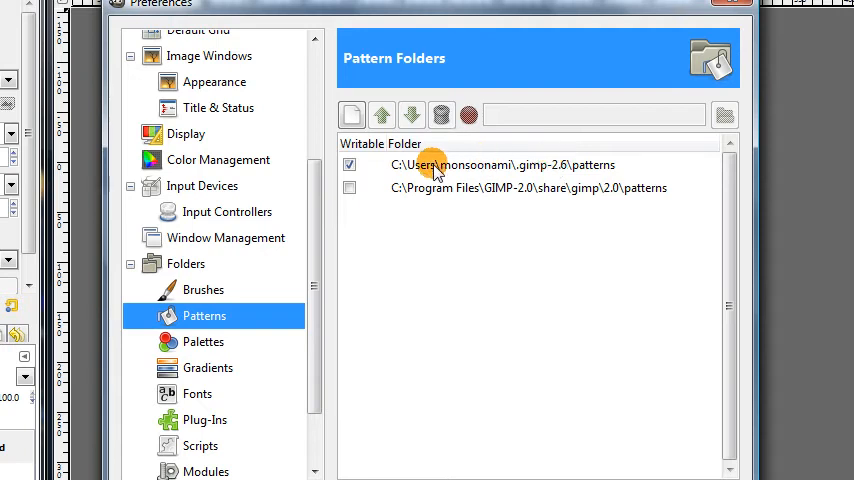
{"action": "mouse_move", "coordinate": [453, 190]}
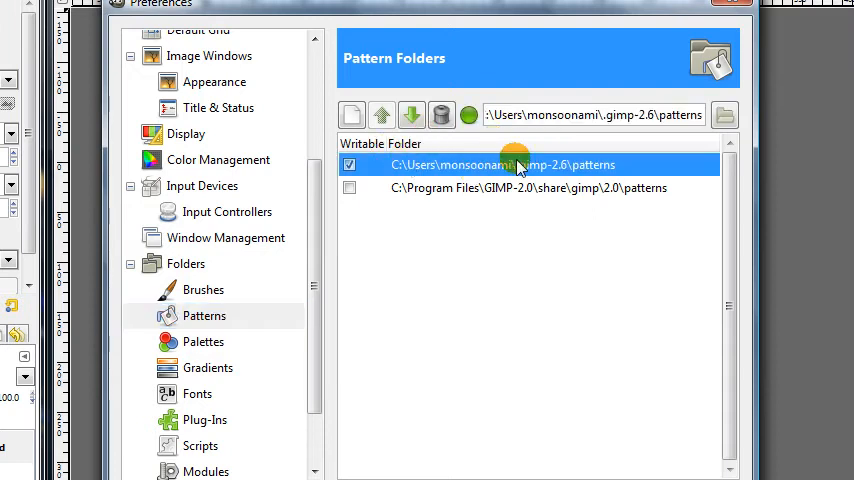
{"action": "mouse_move", "coordinate": [612, 171]}
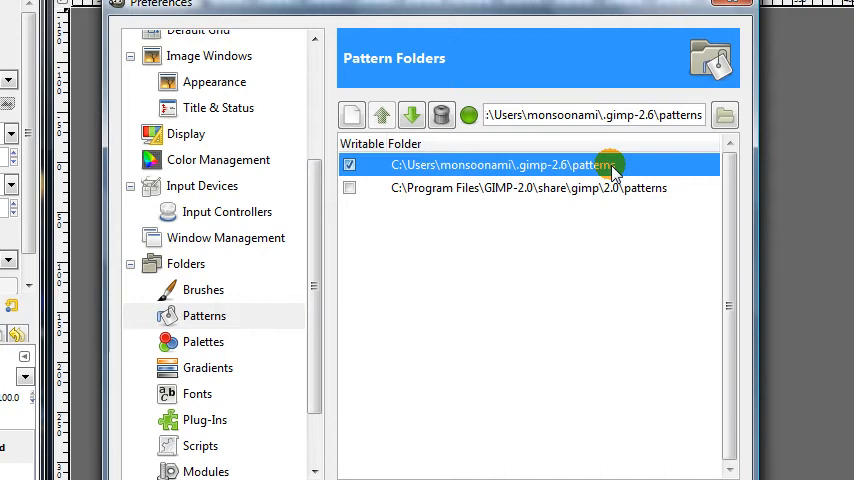
{"action": "mouse_move", "coordinate": [210, 289]}
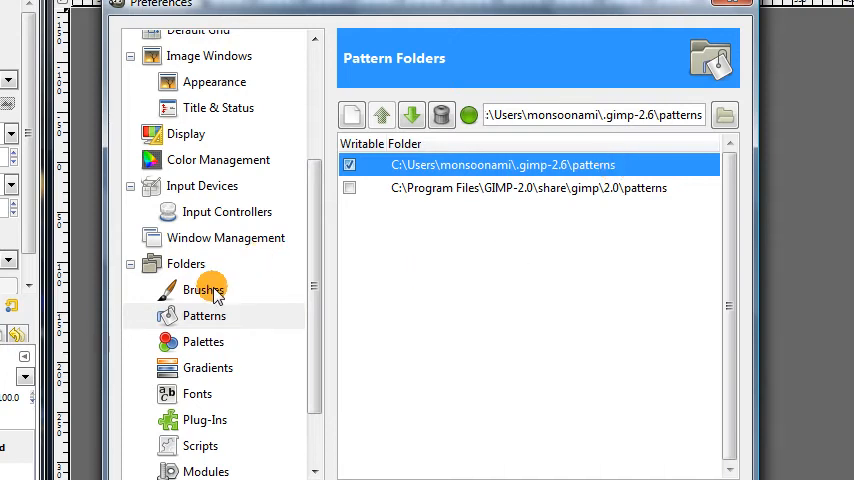
{"action": "left_click", "coordinate": [203, 289]}
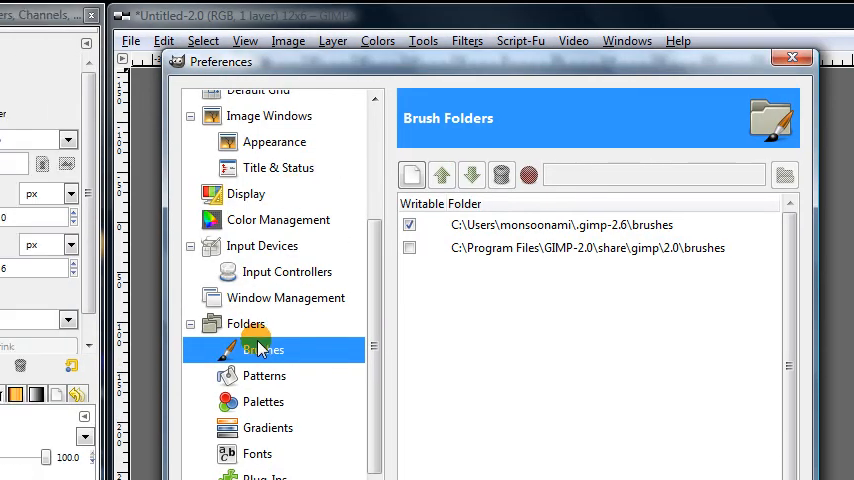
{"action": "mouse_move", "coordinate": [607, 215]}
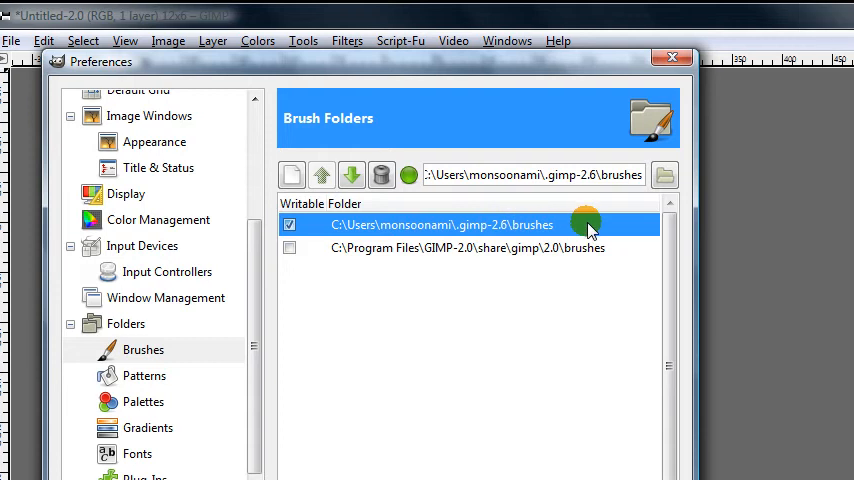
{"action": "mouse_move", "coordinate": [521, 220]}
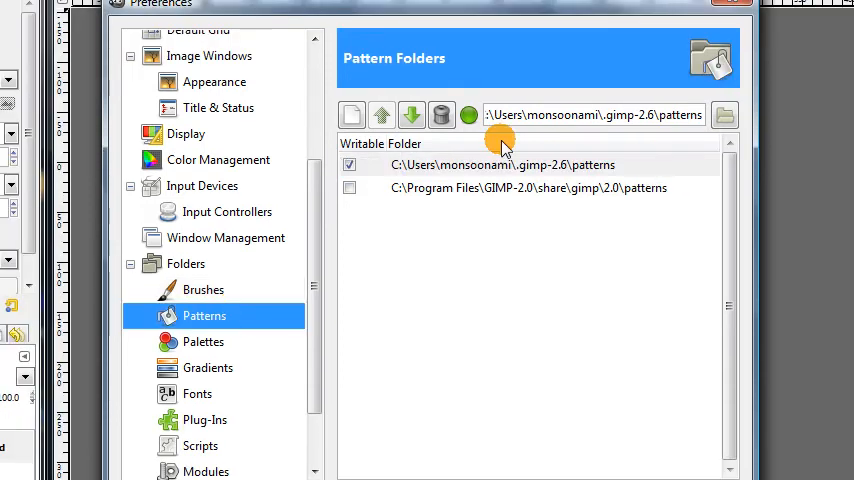
{"action": "mouse_move", "coordinate": [505, 160]}
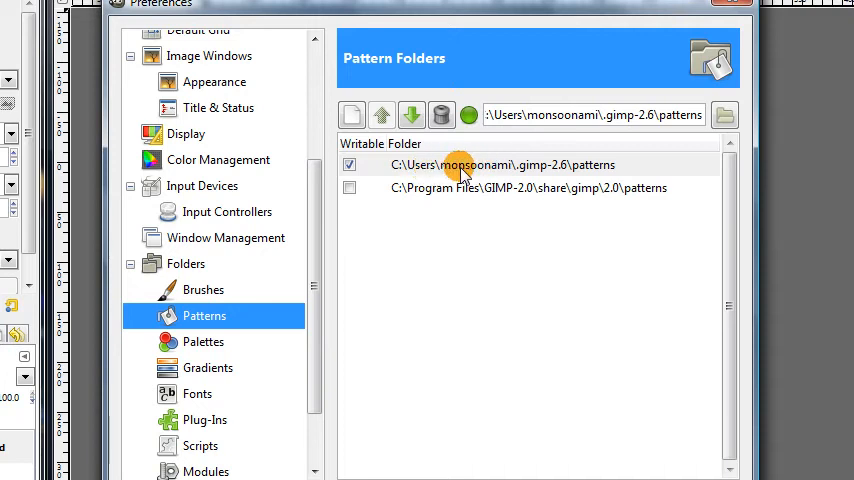
{"action": "mouse_move", "coordinate": [525, 172]}
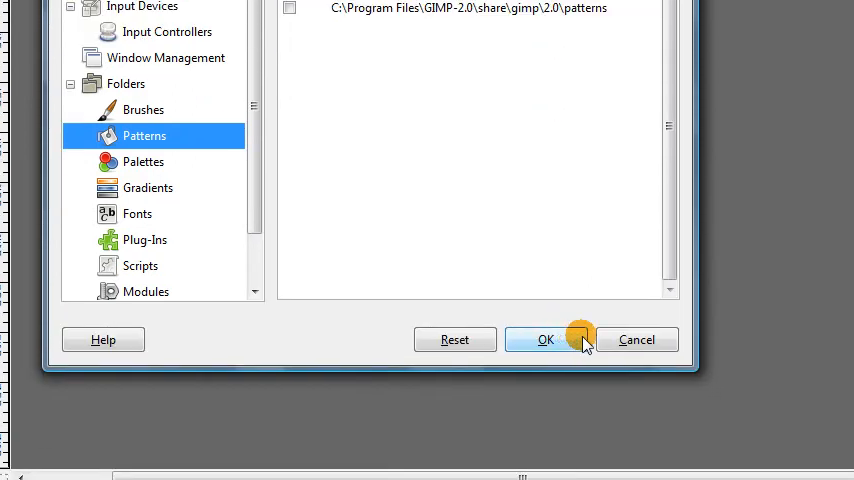
{"action": "left_click", "coordinate": [545, 339]}
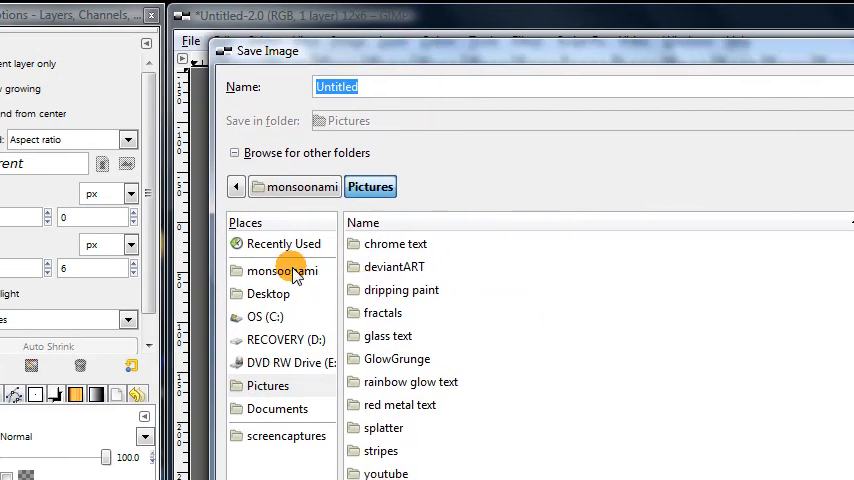
Step: Browse to home > .gimp-2.6 > patterns and enter the file name tiles.pat
{"action": "left_click", "coordinate": [284, 270]}
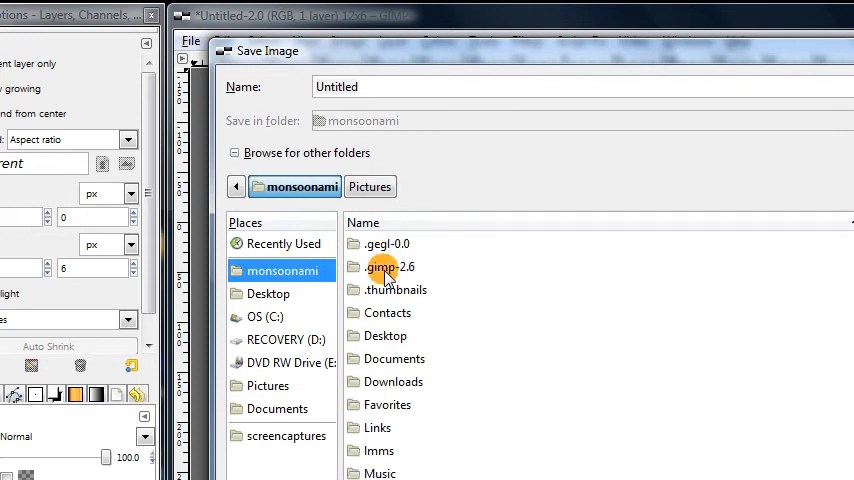
{"action": "double_click", "coordinate": [383, 267]}
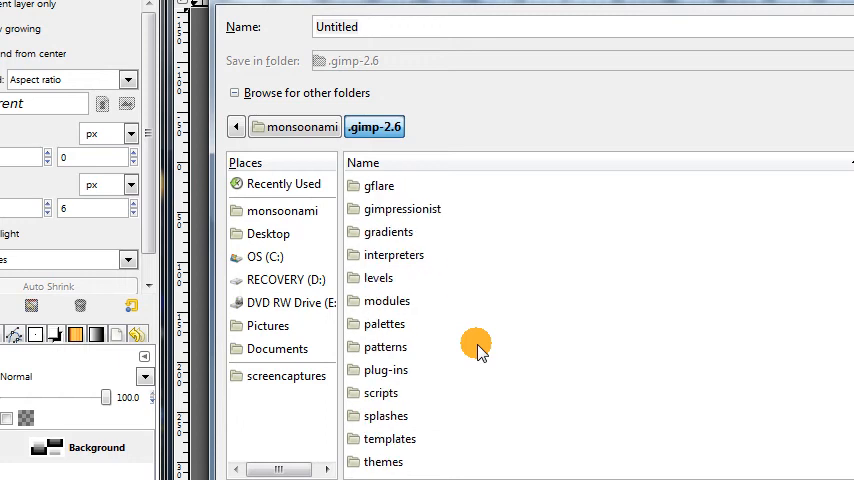
{"action": "left_click", "coordinate": [385, 347]}
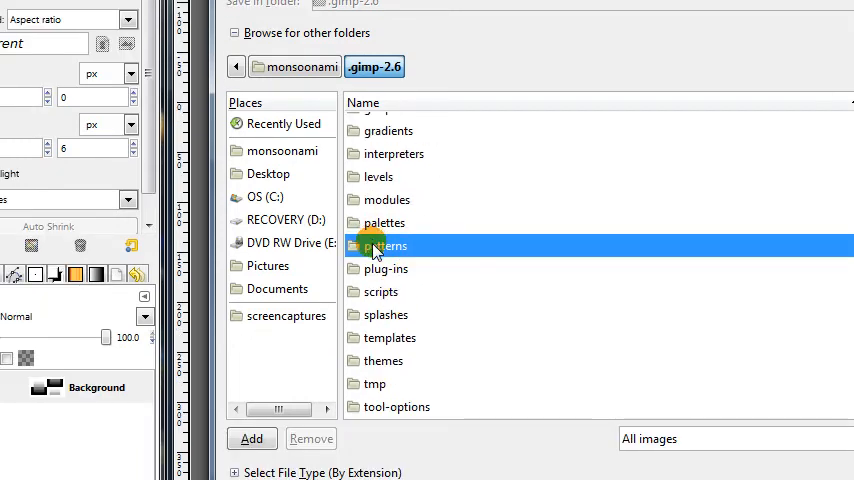
{"action": "double_click", "coordinate": [392, 245]}
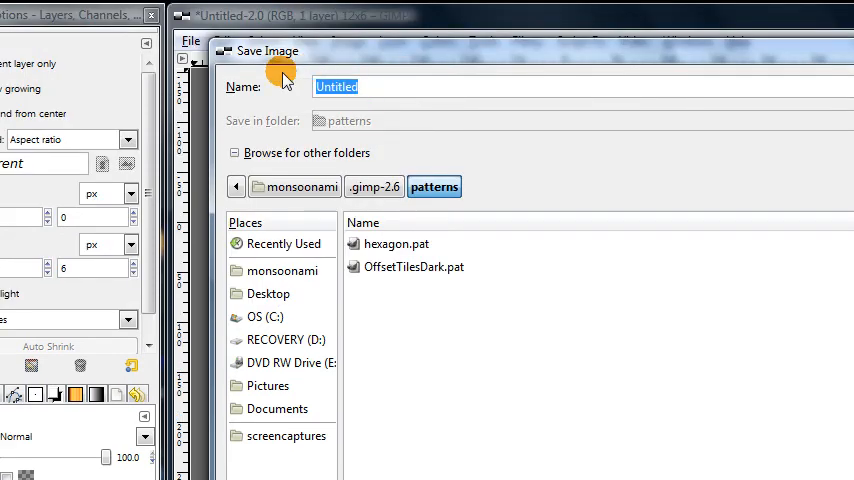
{"action": "type", "text": "ti"}
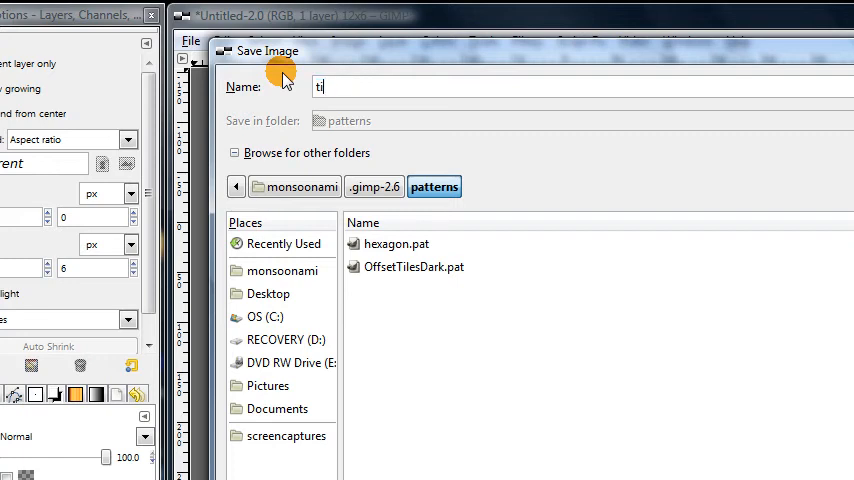
{"action": "type", "text": "les"}
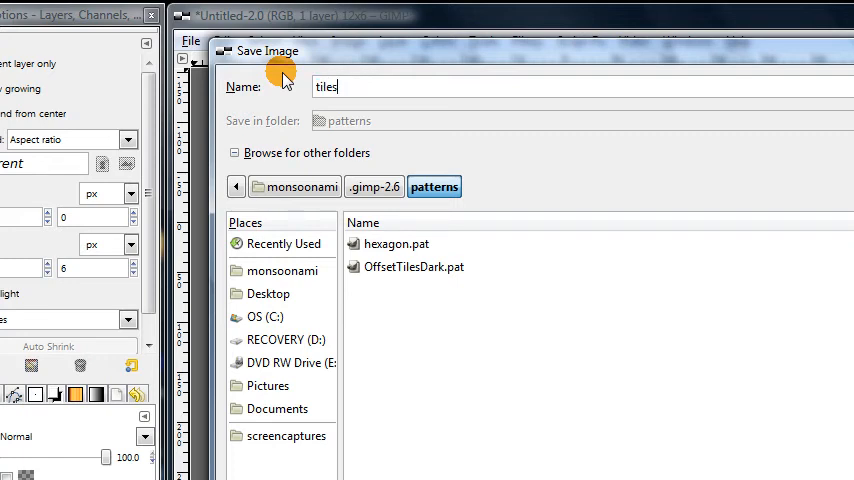
{"action": "type", "text": "."}
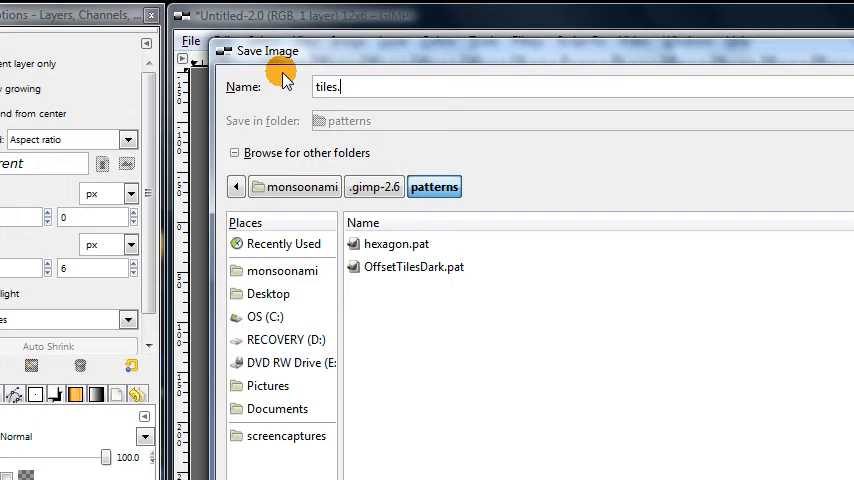
{"action": "type", "text": "pat"}
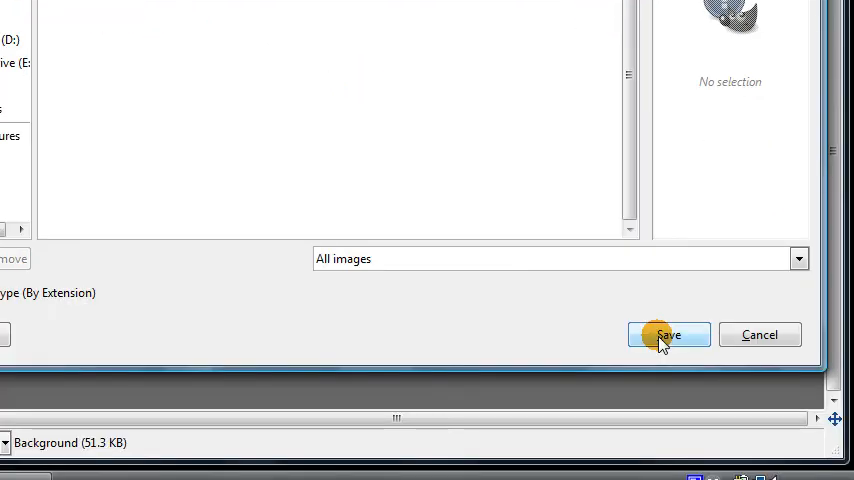
Step: Save tiles.pat with the pattern description 'a_tiles'
{"action": "left_click", "coordinate": [668, 334]}
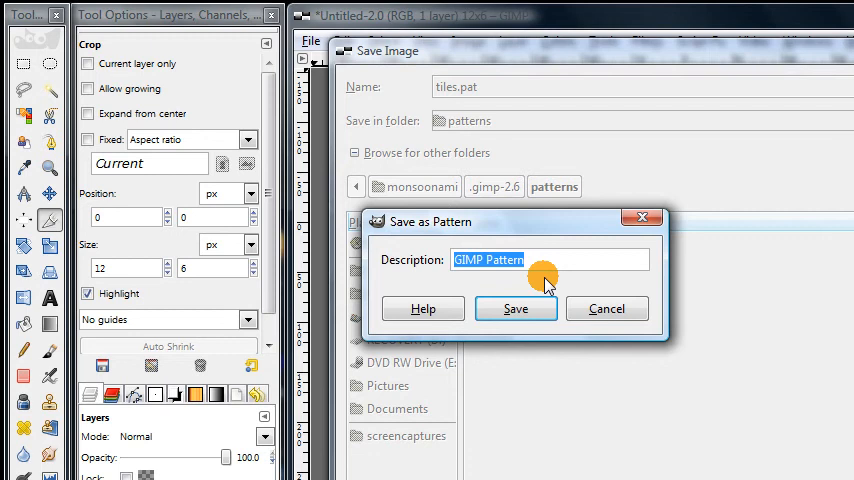
{"action": "type", "text": "tiles"}
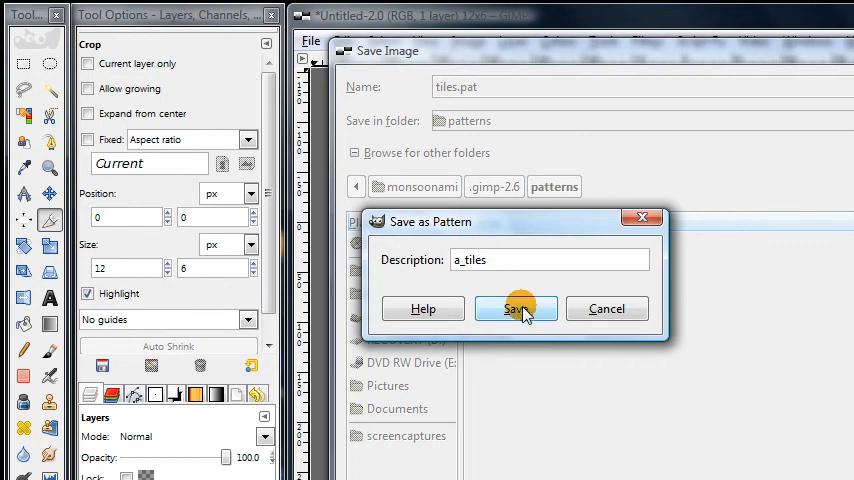
{"action": "left_click", "coordinate": [516, 308]}
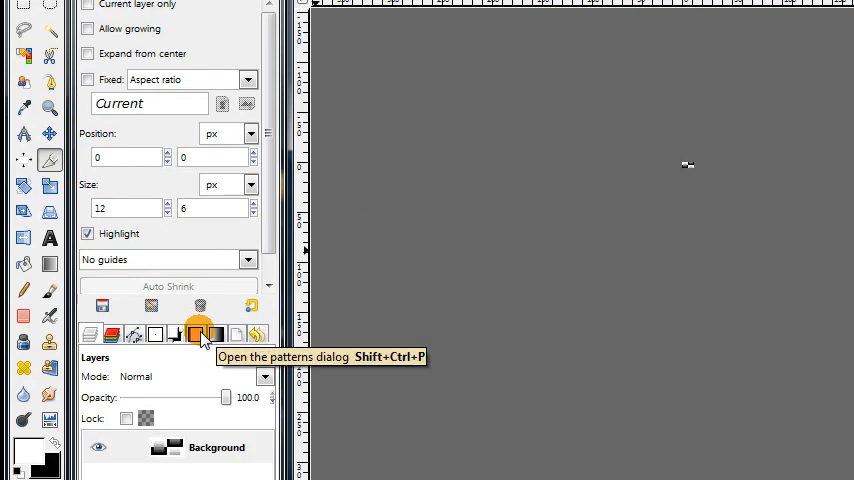
Step: Open the Patterns dialog and refresh the patterns so a_tiles appears
{"action": "left_click", "coordinate": [89, 335]}
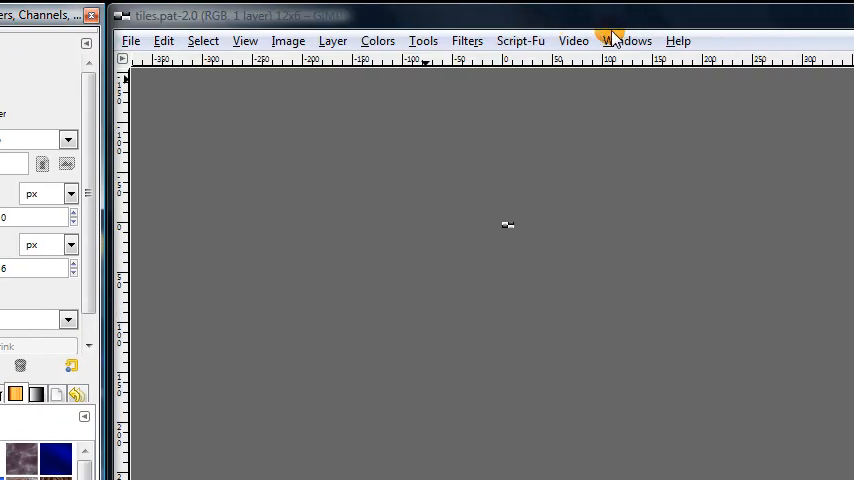
{"action": "left_click", "coordinate": [627, 41]}
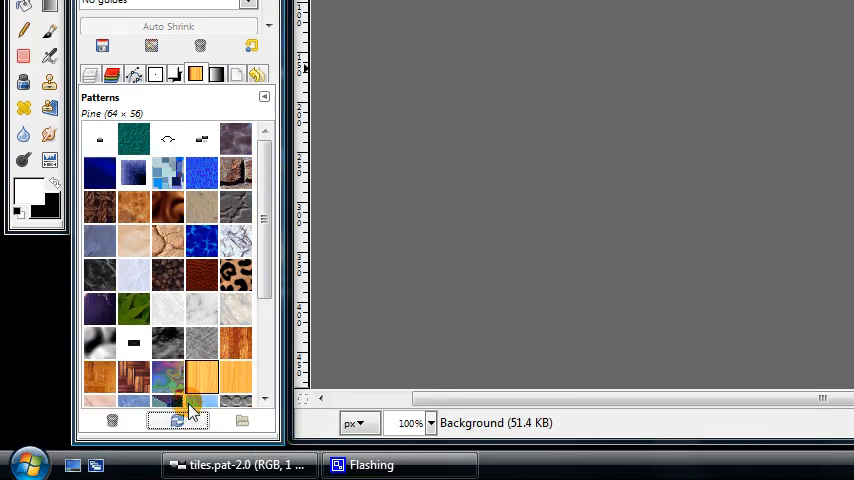
{"action": "left_click", "coordinate": [202, 138]}
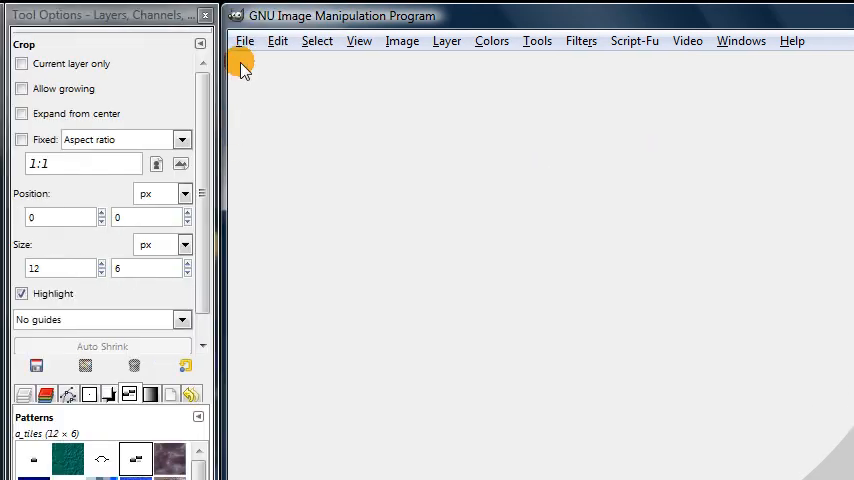
Step: Create a new image with width and height of 300 pixels
{"action": "left_click", "coordinate": [244, 41]}
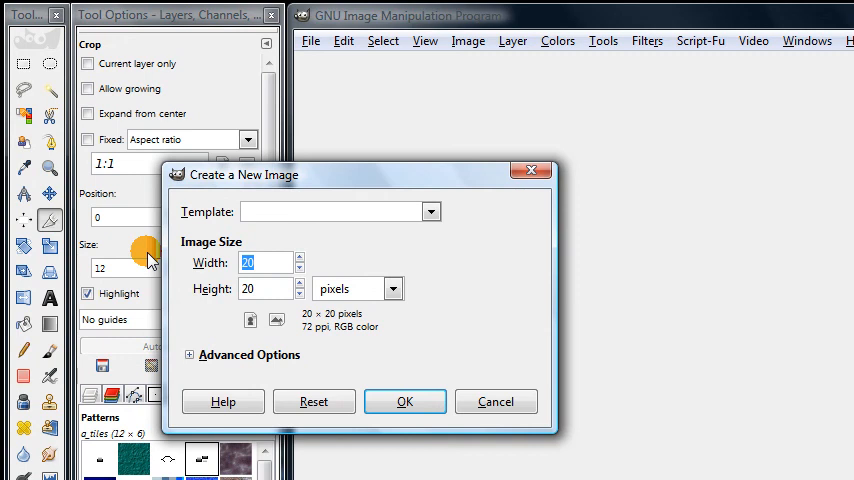
{"action": "type", "text": "300"}
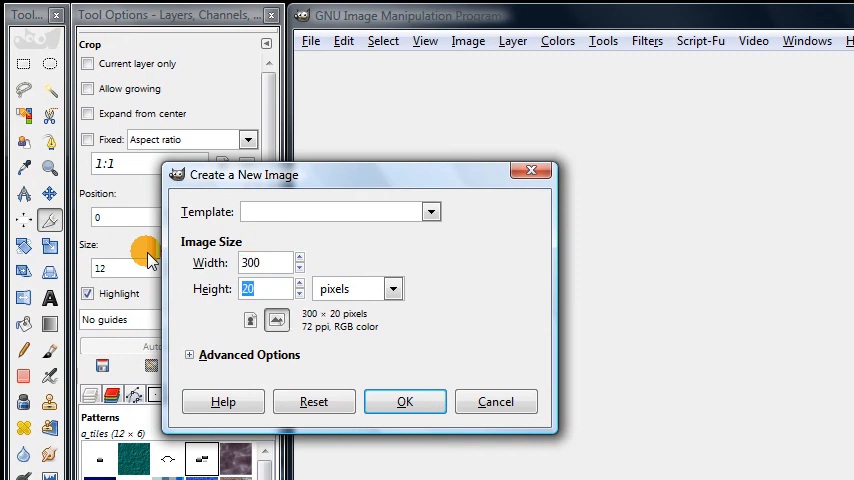
{"action": "left_click", "coordinate": [405, 401]}
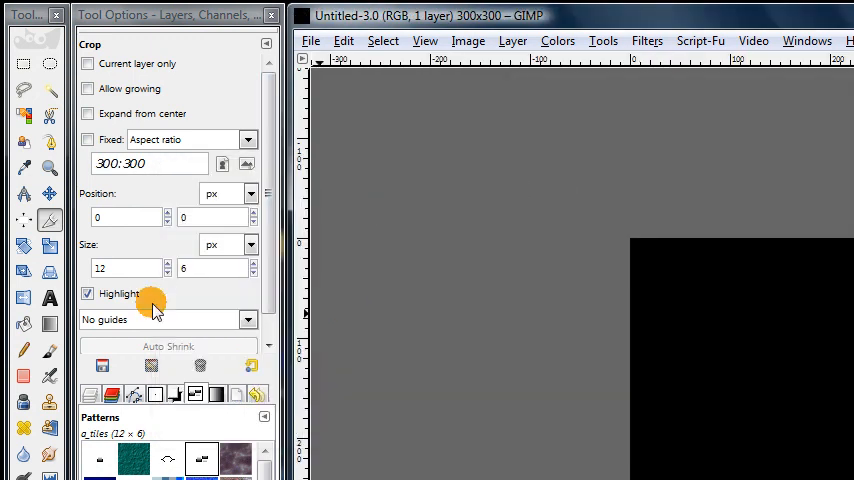
Step: Switch to Bucket Fill with Pattern fill mode and pick the a_tiles pattern
{"action": "left_click", "coordinate": [23, 323]}
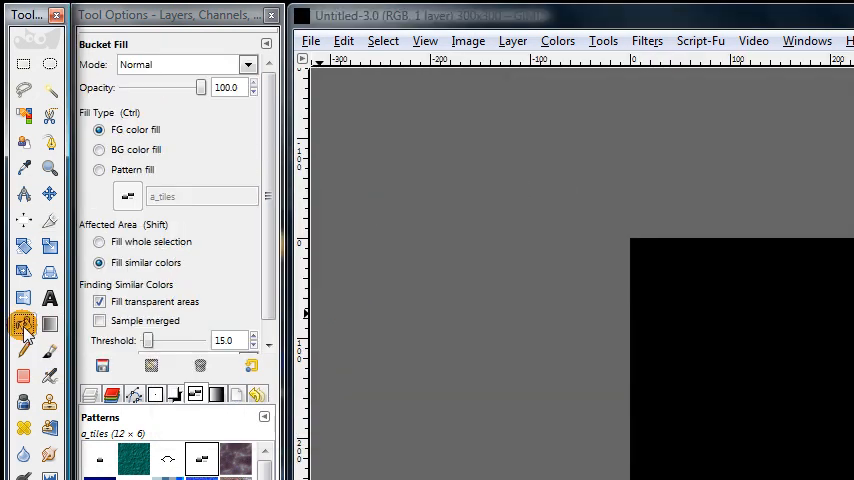
{"action": "left_click", "coordinate": [99, 169]}
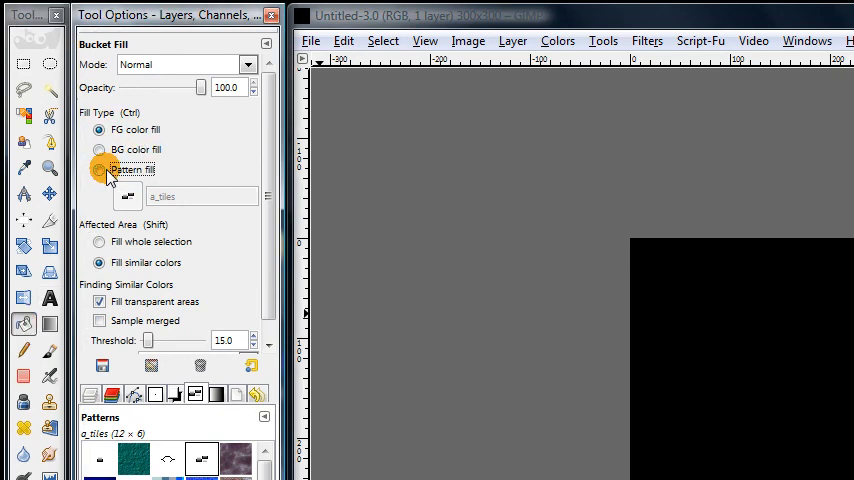
{"action": "left_click", "coordinate": [99, 169]}
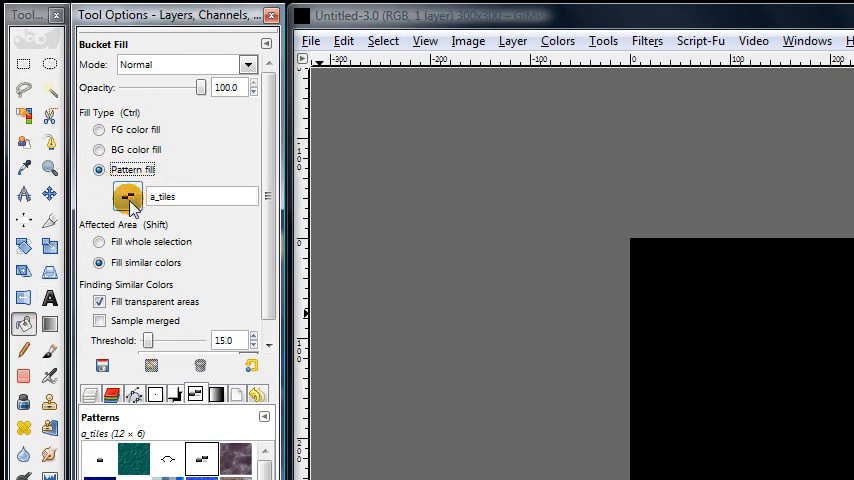